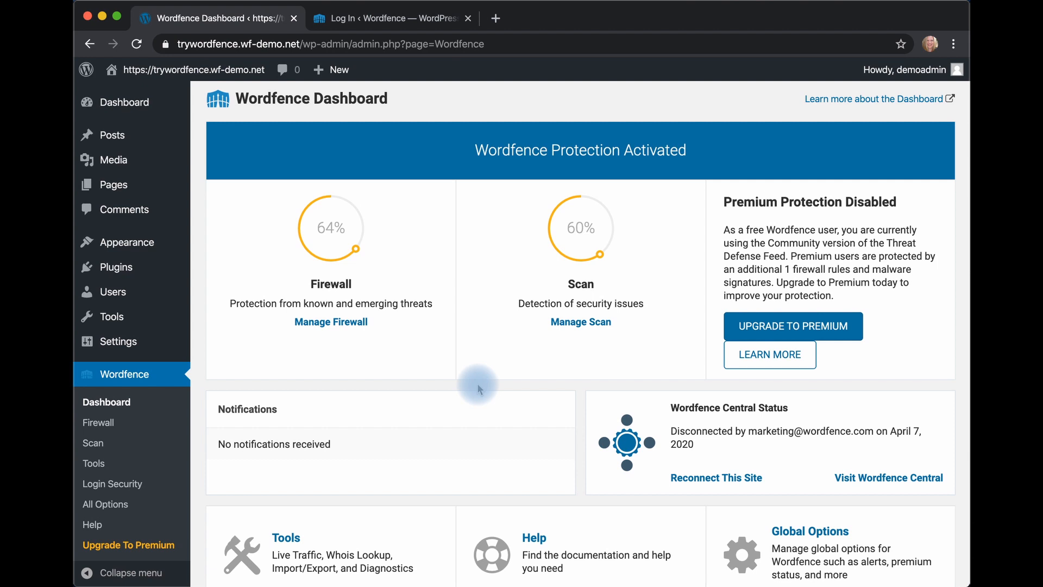
{"action": "mouse_move", "coordinate": [339, 389]}
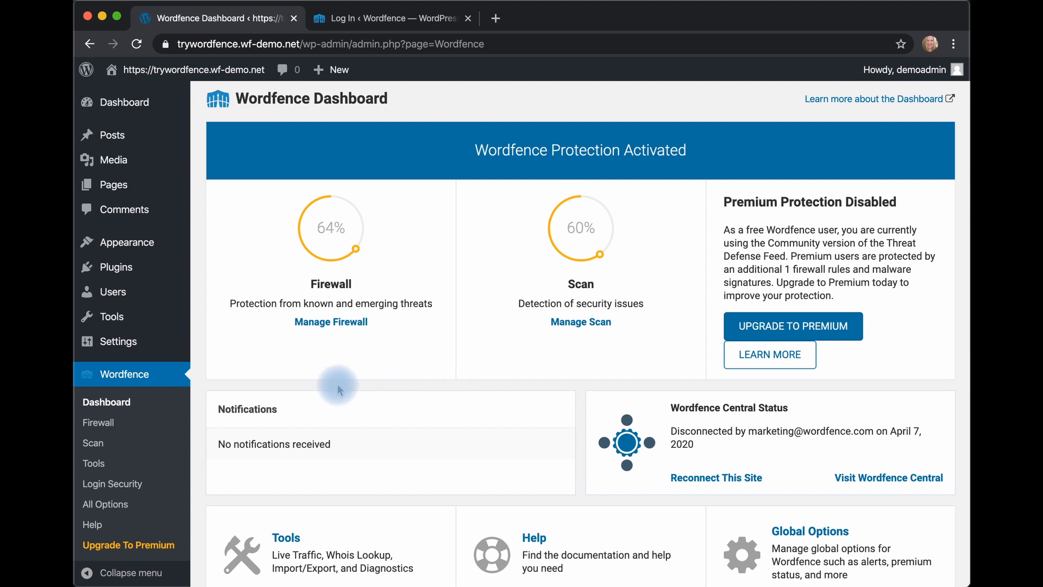
{"action": "mouse_move", "coordinate": [336, 390]}
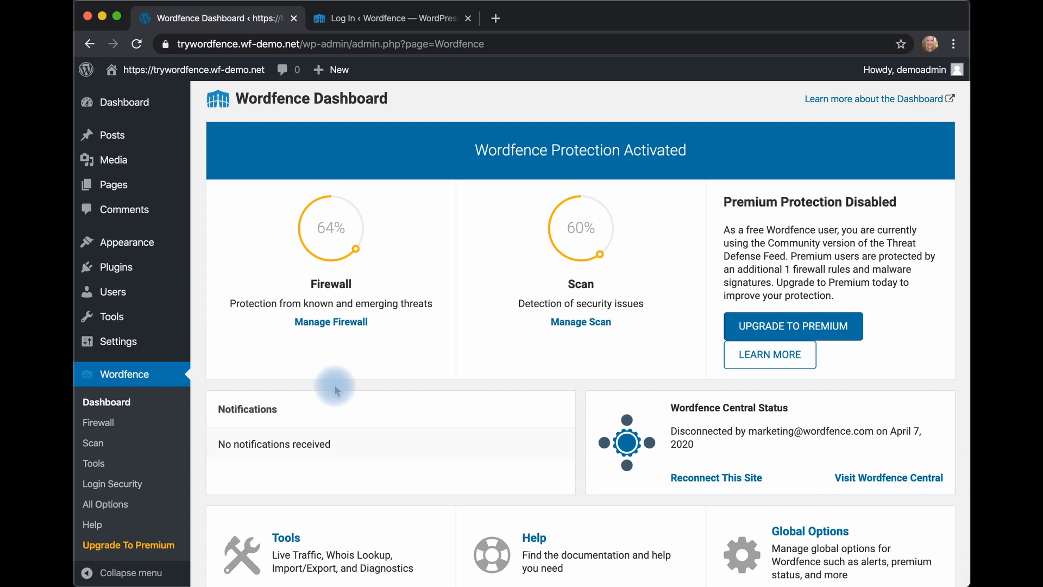
{"action": "mouse_move", "coordinate": [363, 24]}
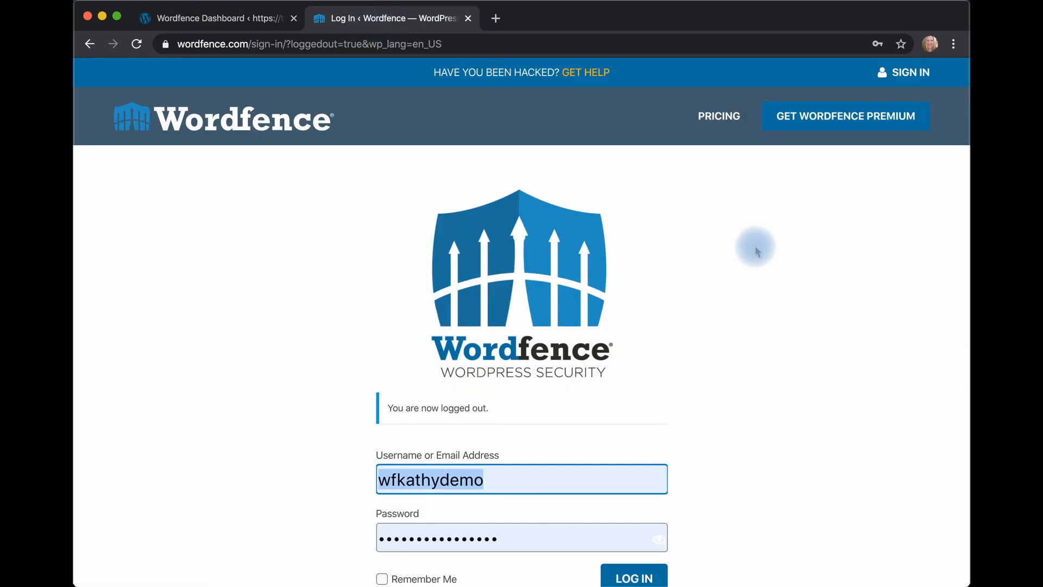
{"action": "mouse_move", "coordinate": [256, 150]}
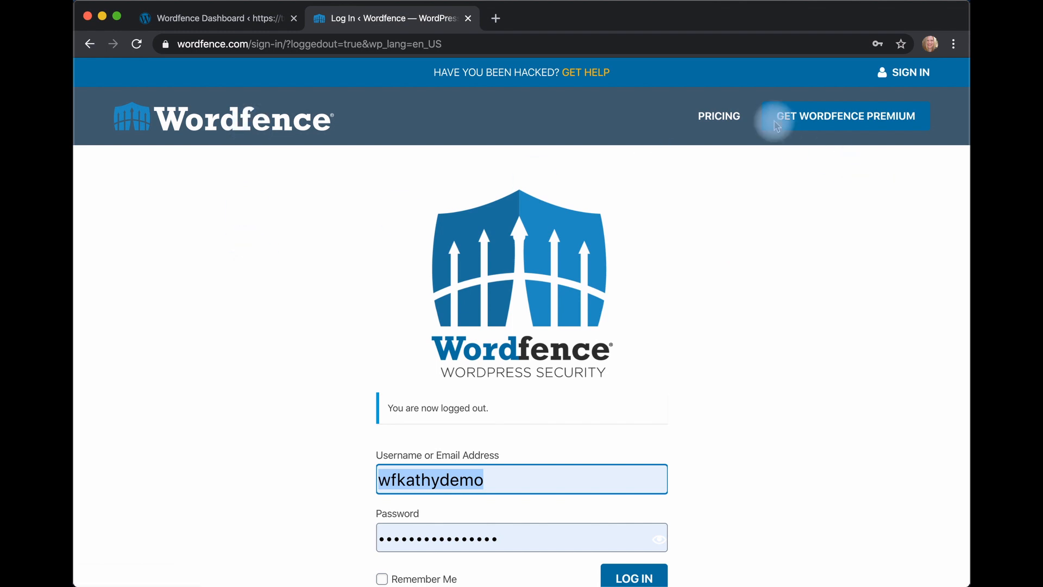
{"action": "mouse_move", "coordinate": [936, 74]}
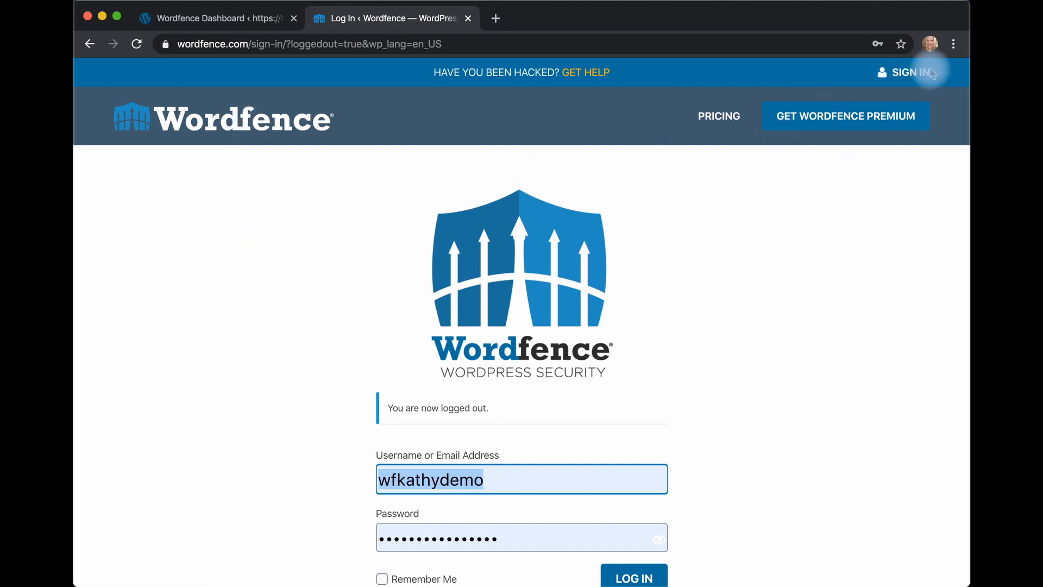
Step: Log into the wordfence.com account so Central lists the connected site demo1.wf-demo.net
{"action": "scroll", "scroll_direction": "down", "scroll_amount": 3}
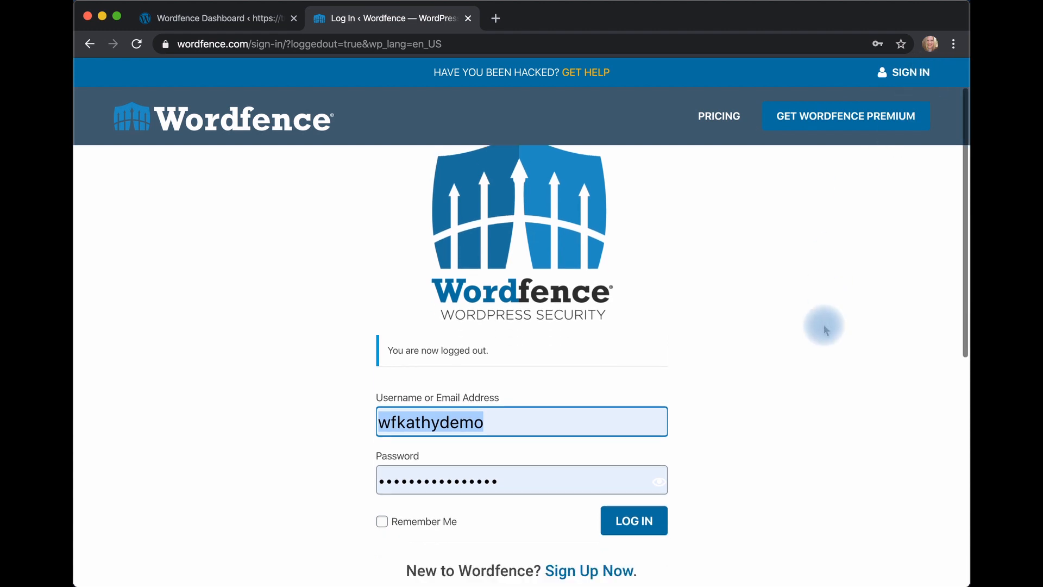
{"action": "scroll", "scroll_direction": "down", "scroll_amount": 3}
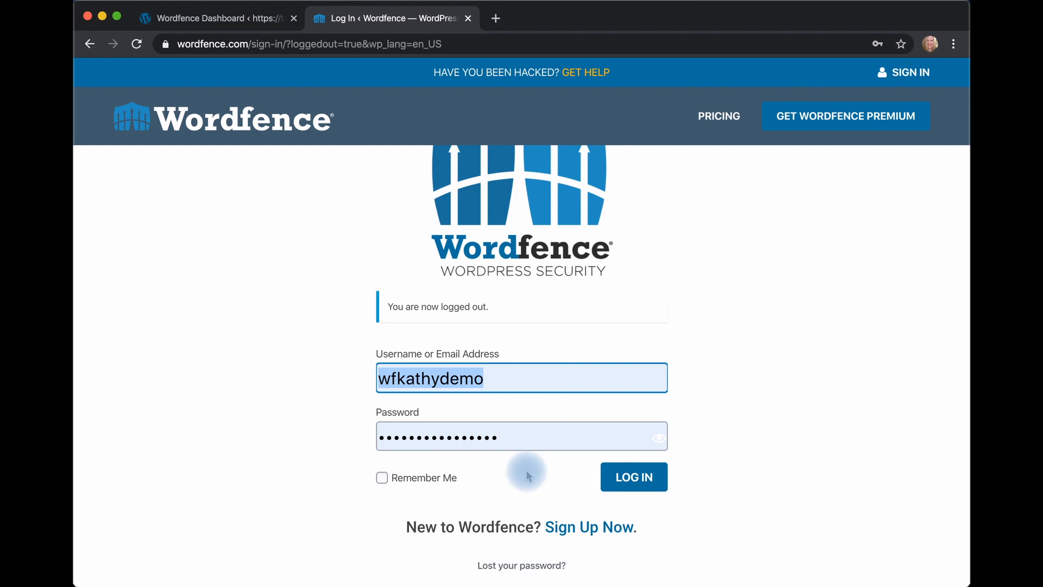
{"action": "mouse_move", "coordinate": [585, 528]}
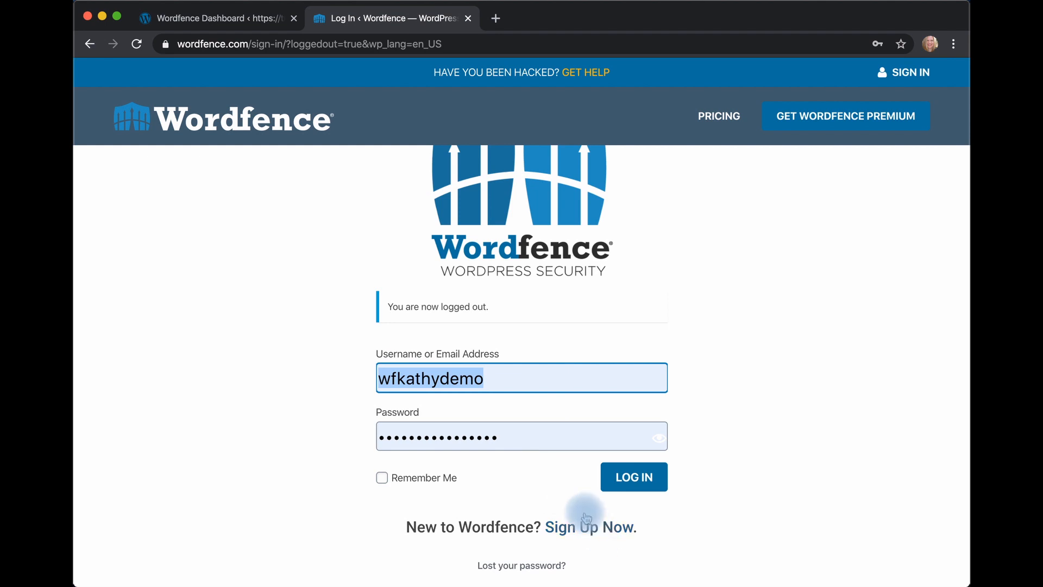
{"action": "left_click", "coordinate": [634, 476]}
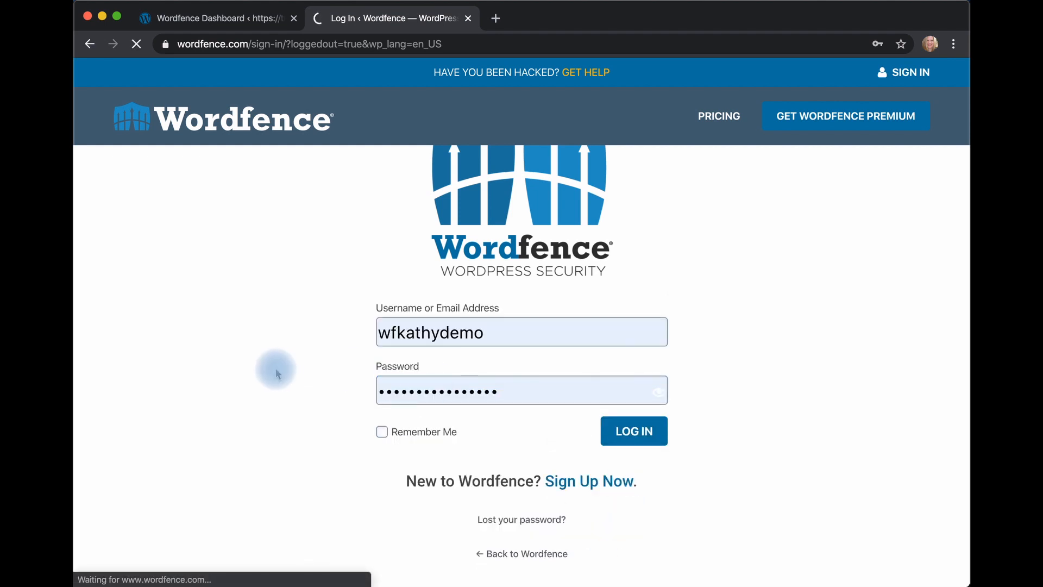
{"action": "left_click", "coordinate": [634, 430]}
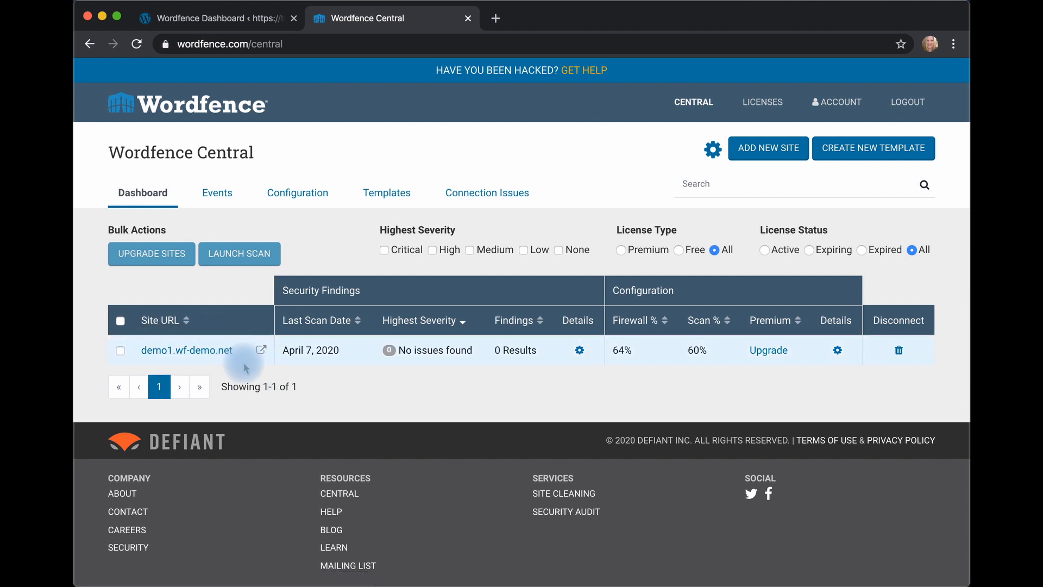
{"action": "mouse_move", "coordinate": [283, 336]}
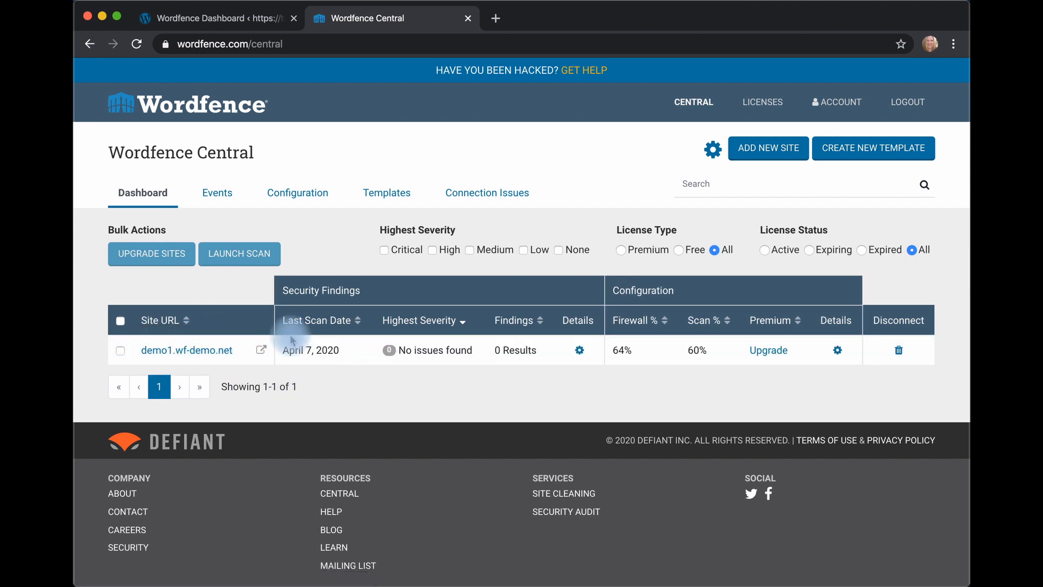
Step: Return to the trywordfence site's Wordfence Dashboard browser tab
{"action": "left_click", "coordinate": [221, 17]}
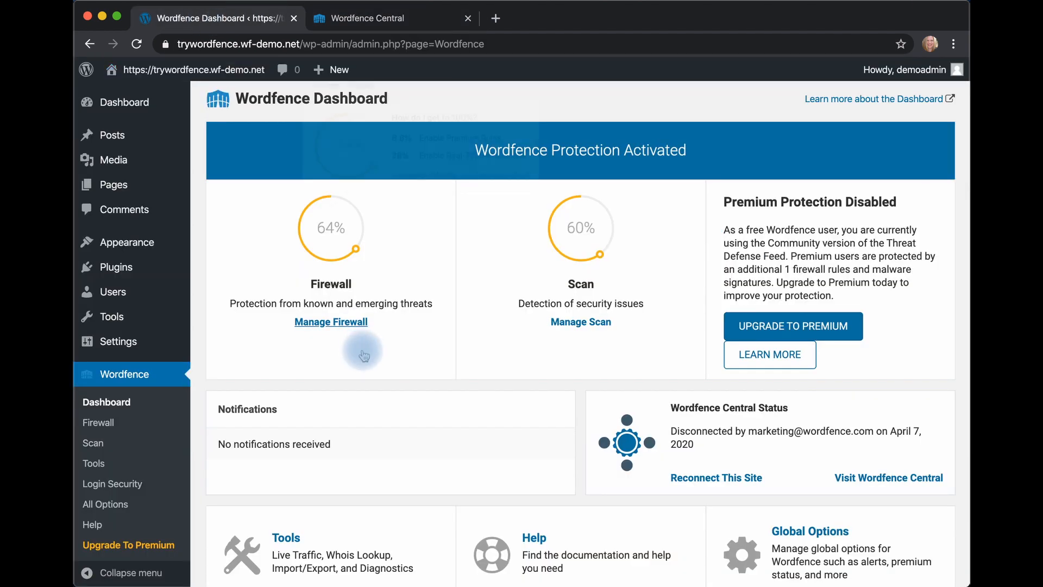
{"action": "scroll", "scroll_direction": "down", "scroll_amount": 3}
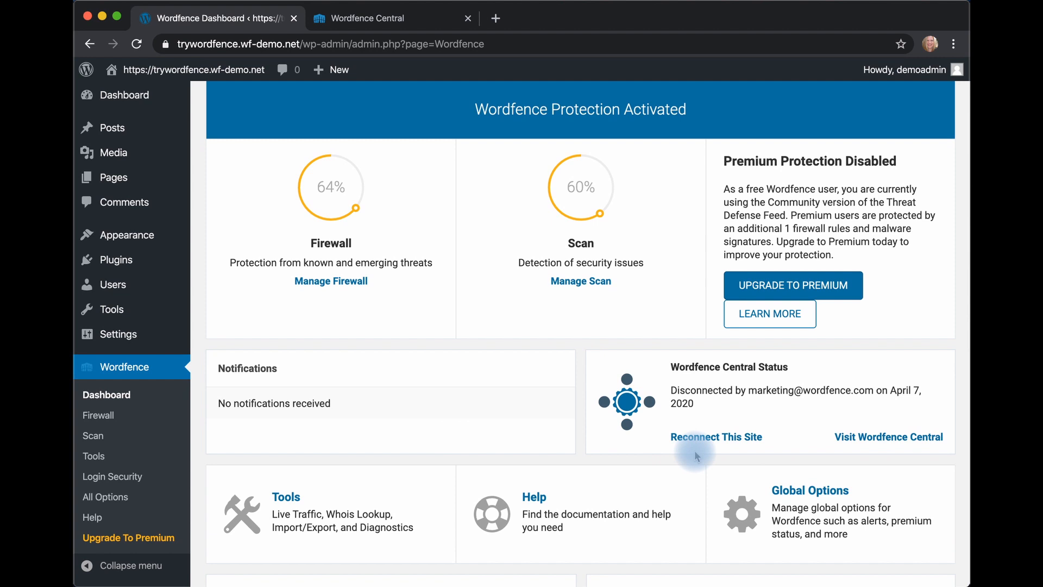
{"action": "mouse_move", "coordinate": [667, 451]}
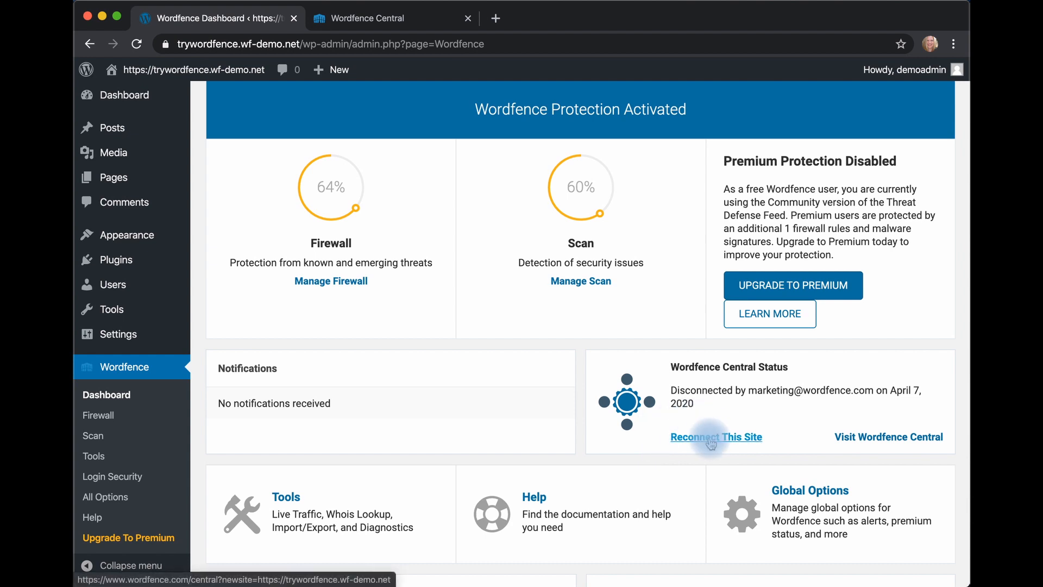
{"action": "left_click", "coordinate": [716, 437]}
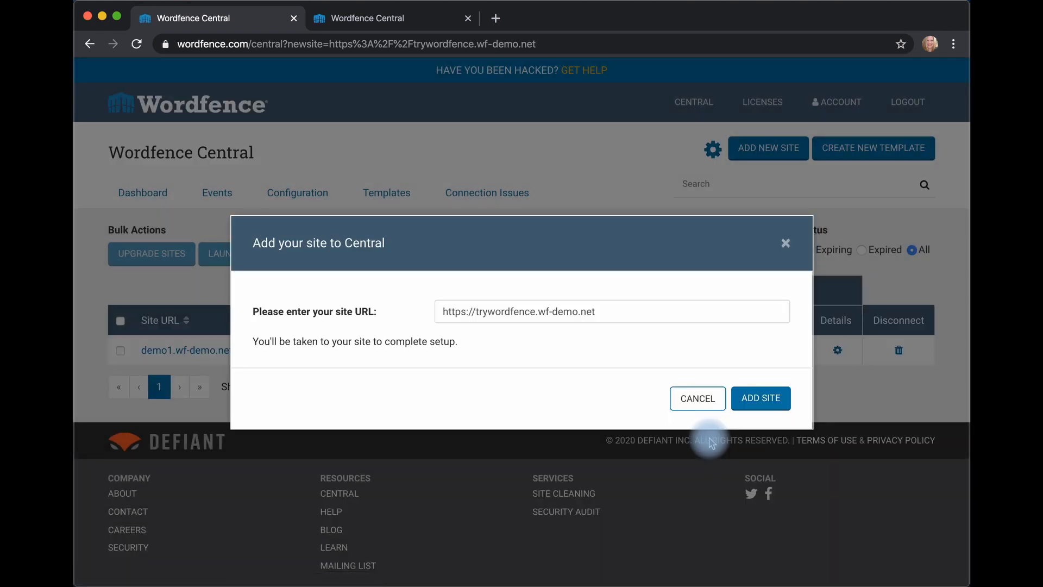
{"action": "mouse_move", "coordinate": [586, 350]}
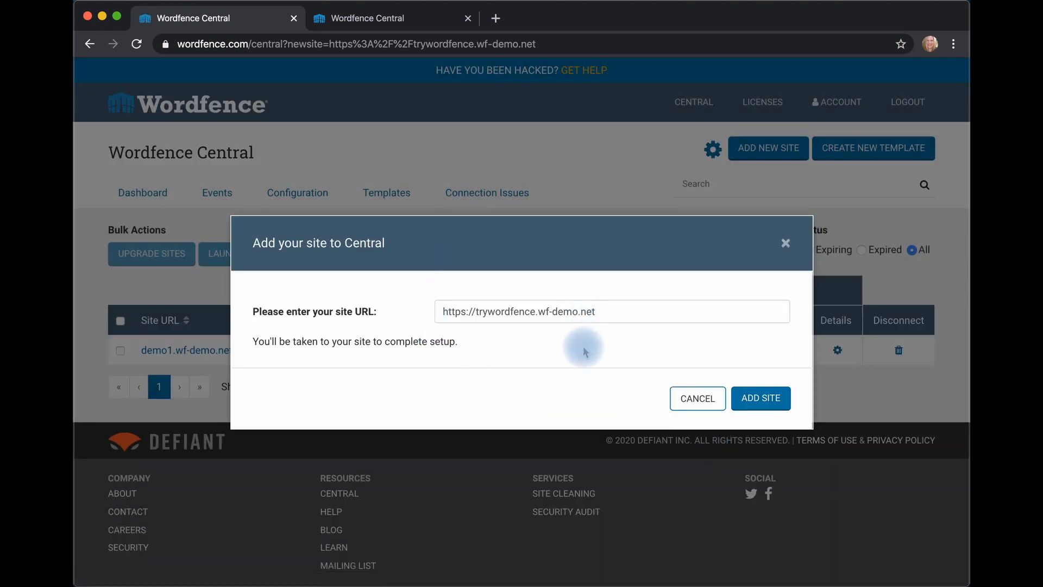
{"action": "mouse_move", "coordinate": [609, 354]}
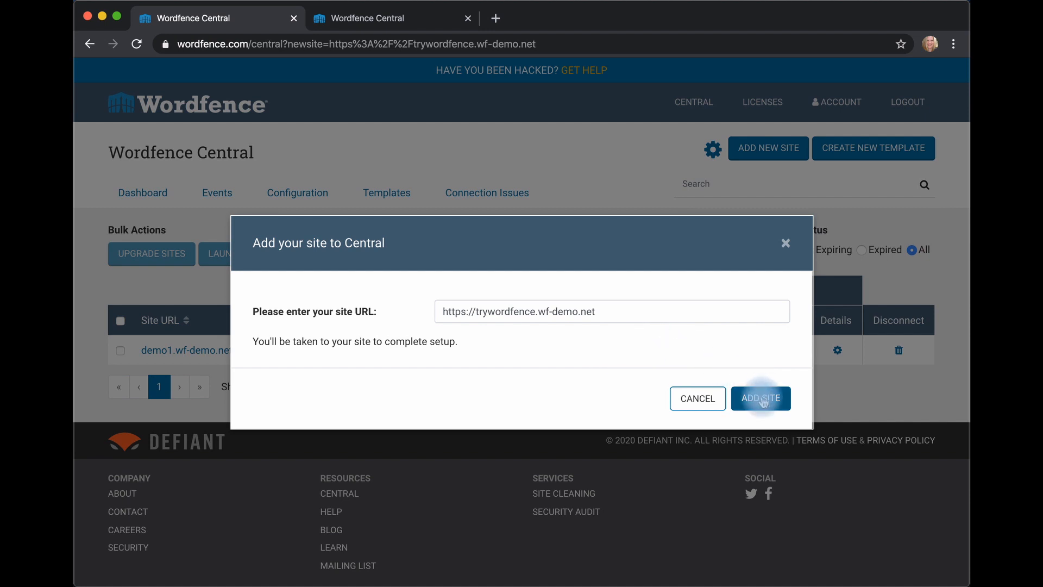
Step: Add the prefilled trywordfence.wf-demo.net site to Central and get the Success confirmation
{"action": "left_click", "coordinate": [761, 397]}
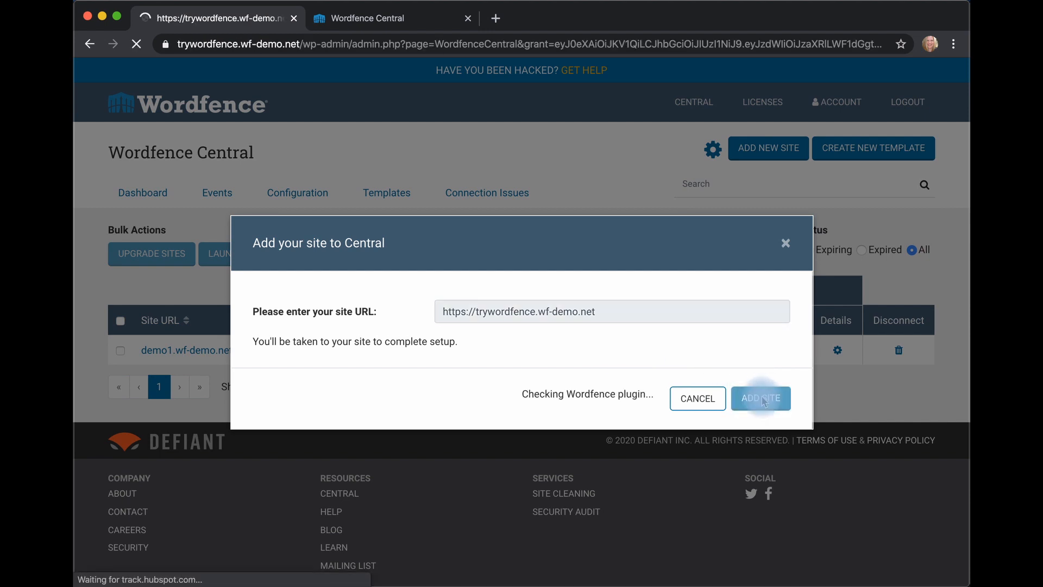
{"action": "left_click", "coordinate": [761, 397]}
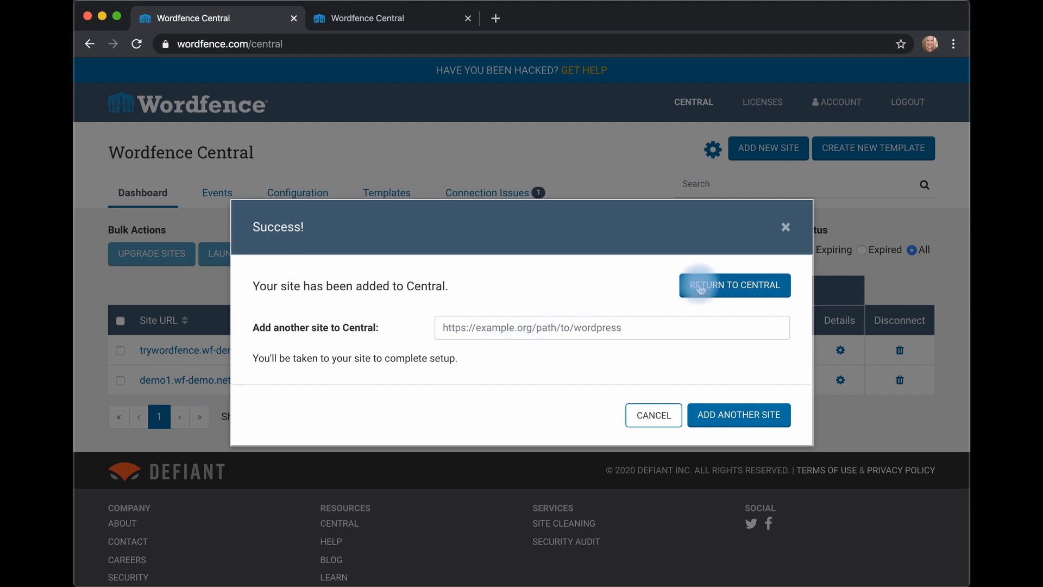
Step: Return to Central so the dashboard lists both trywordfence.wf-demo.net and demo1.wf-demo.net
{"action": "left_click", "coordinate": [734, 284]}
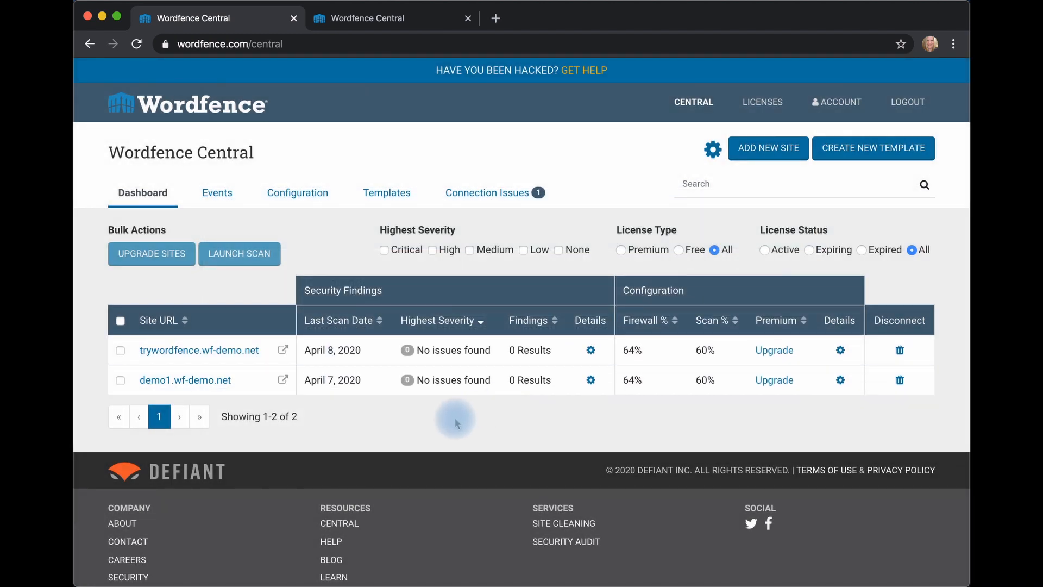
{"action": "mouse_move", "coordinate": [256, 408]}
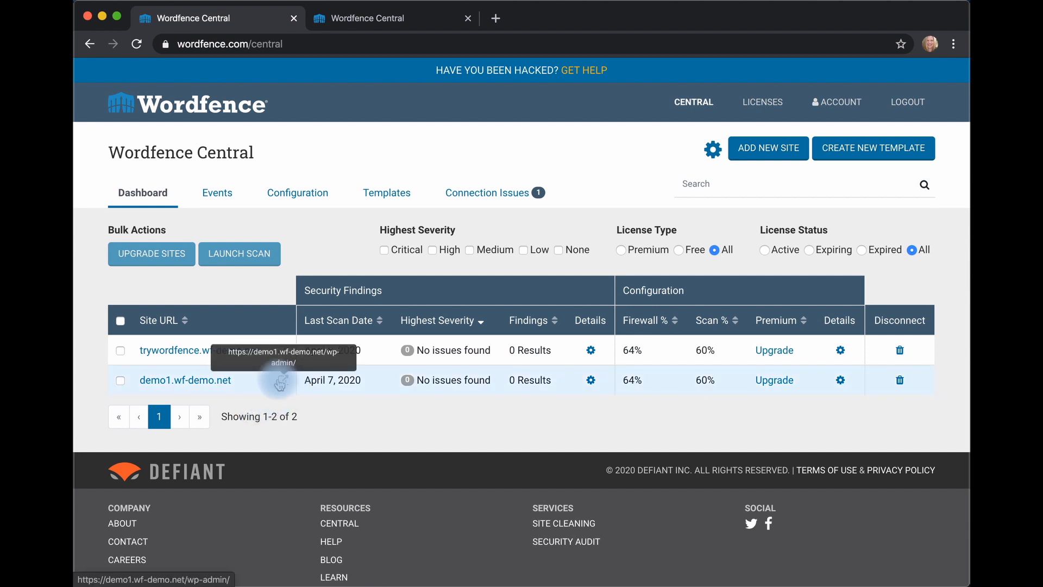
Step: Open the demo1.wf-demo.net wp-admin dashboard from the Central site list
{"action": "left_click", "coordinate": [185, 380]}
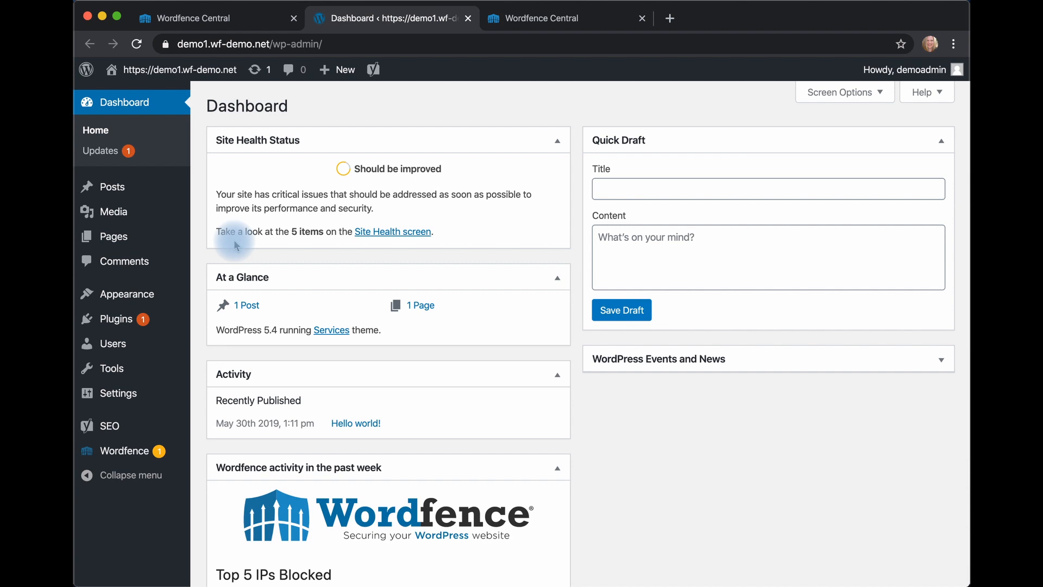
{"action": "mouse_move", "coordinate": [109, 151]}
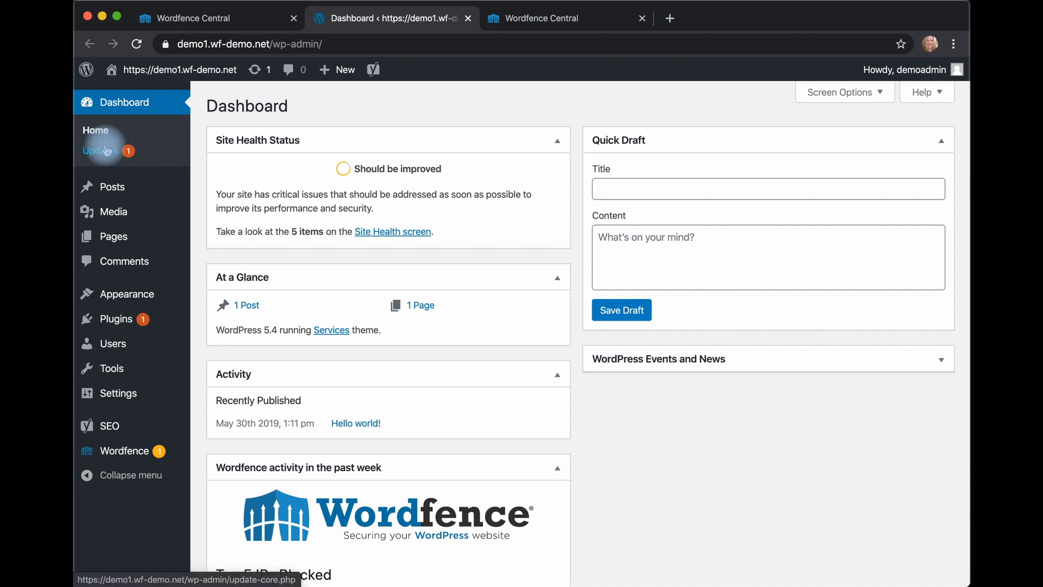